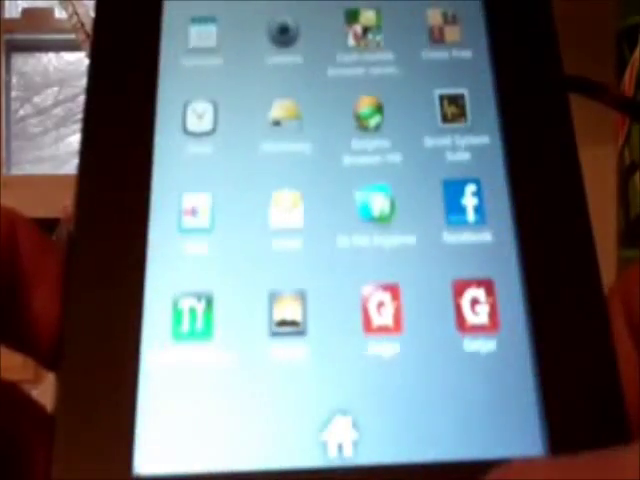
{"action": "scroll", "scroll_direction": "down", "scroll_amount": 3}
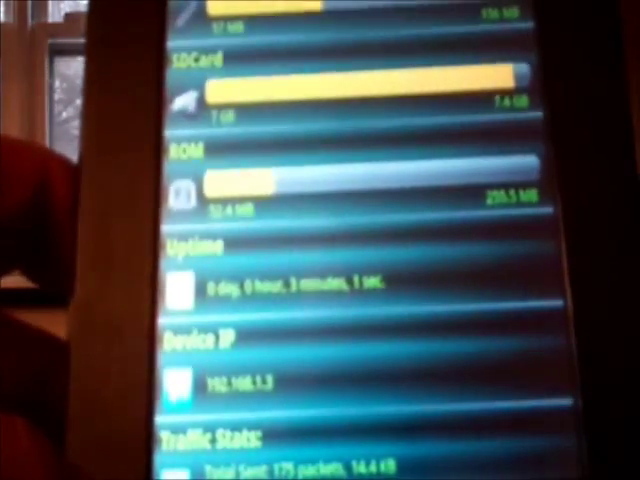
{"action": "scroll", "scroll_direction": "up", "scroll_amount": 3}
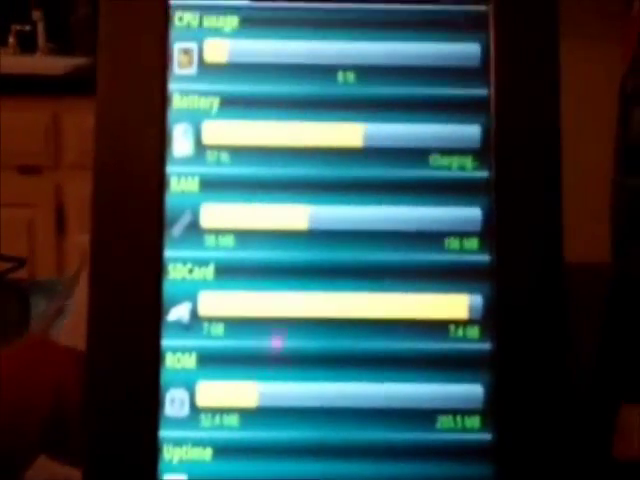
{"action": "scroll", "scroll_direction": "down", "scroll_amount": 3}
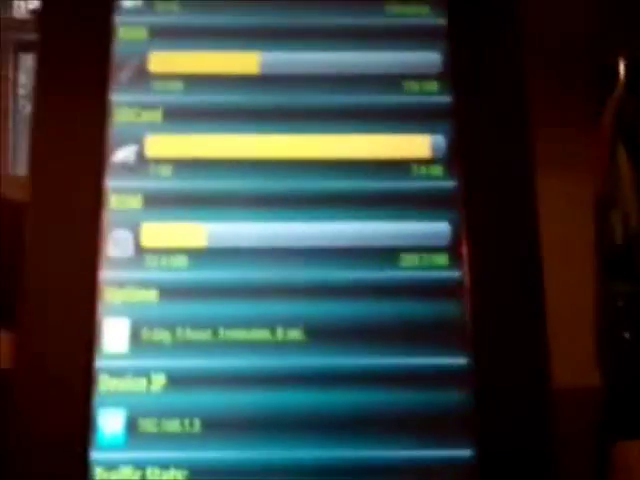